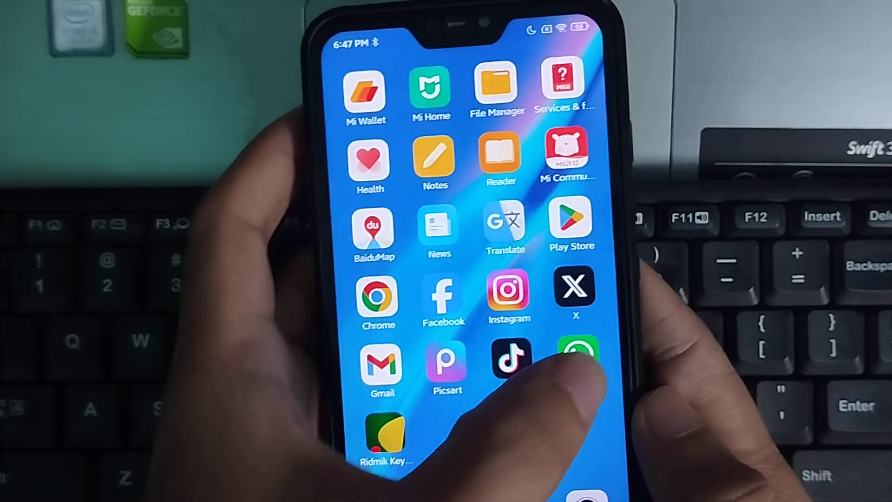
# - Launch WhatsApp from the home screen and reach its Settings page via the three-dot menu
pyautogui.click(576, 361)
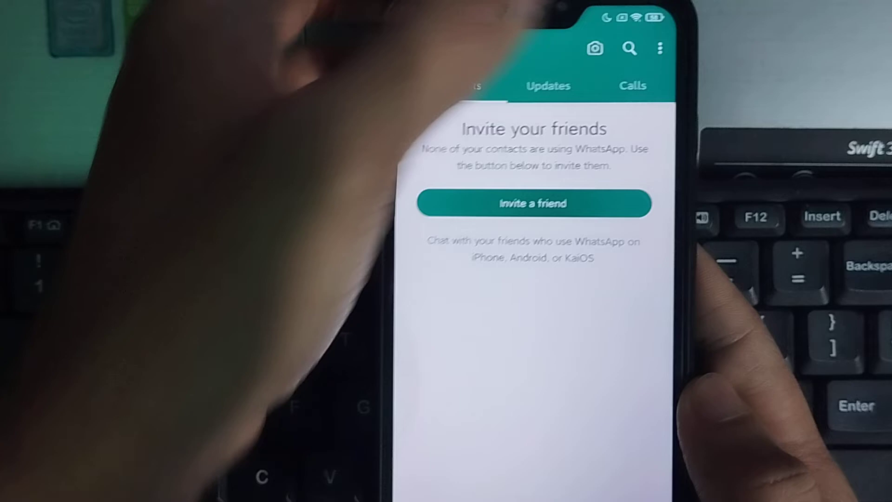
pyautogui.click(660, 51)
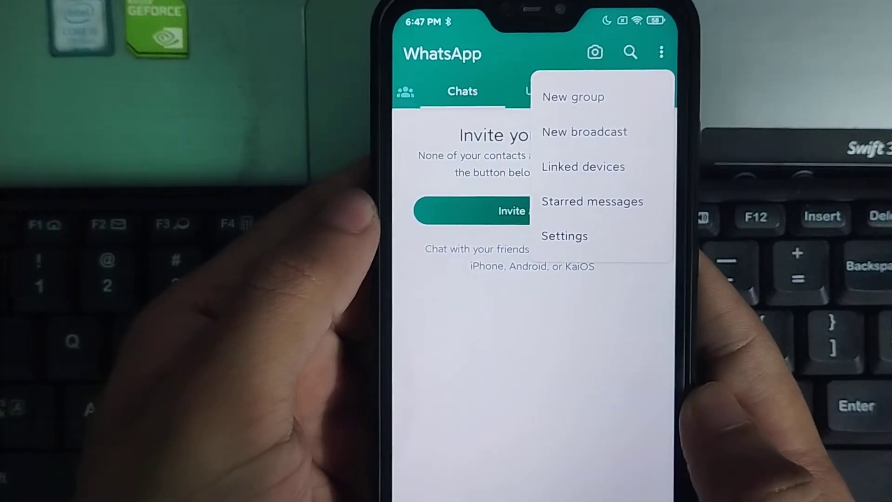
pyautogui.click(563, 236)
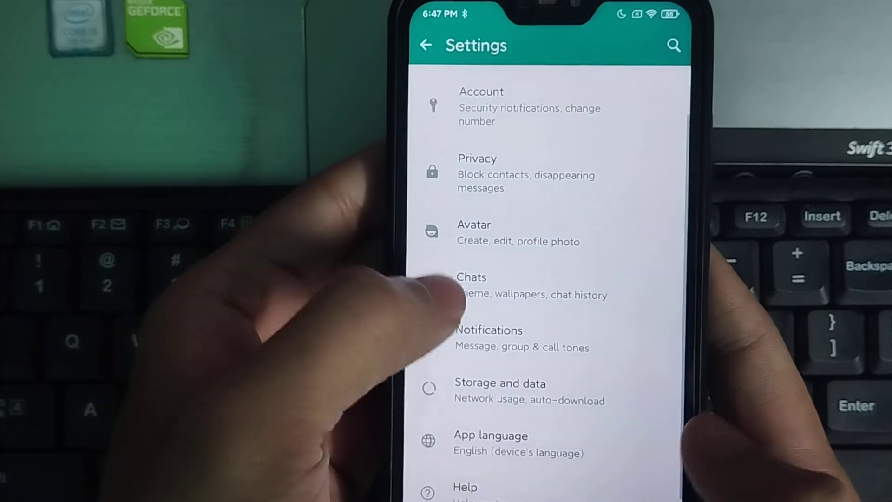
# - Go through Chats > Wallpaper > Change to reach the light theme wallpaper chooser
pyautogui.click(471, 277)
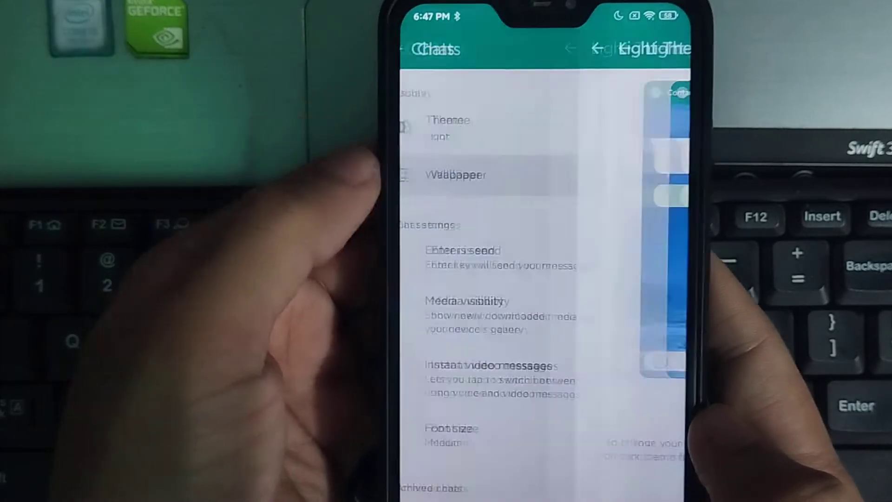
pyautogui.click(455, 175)
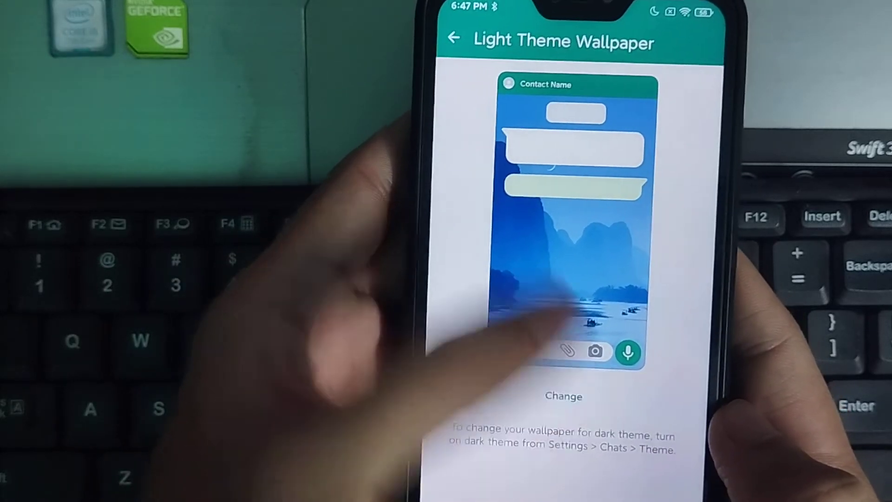
pyautogui.click(563, 396)
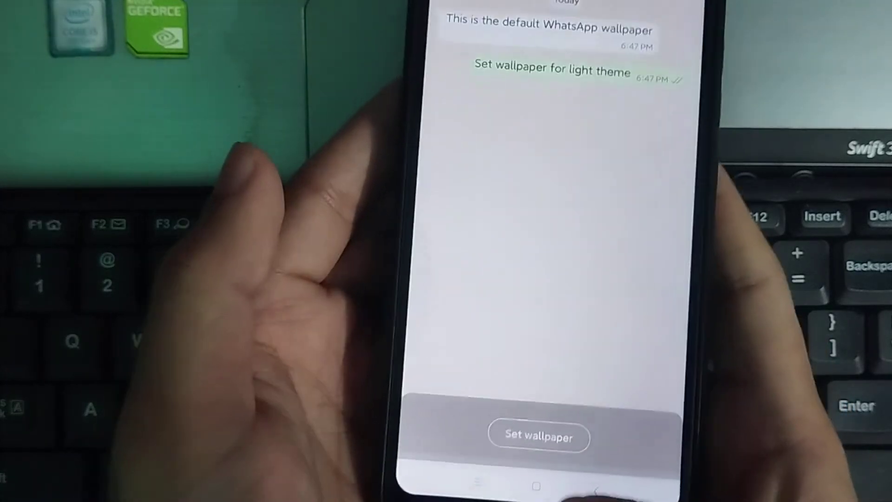
# - Apply the Default wallpaper to chats, confirmed by the 'Wallpaper set' toast
pyautogui.click(538, 436)
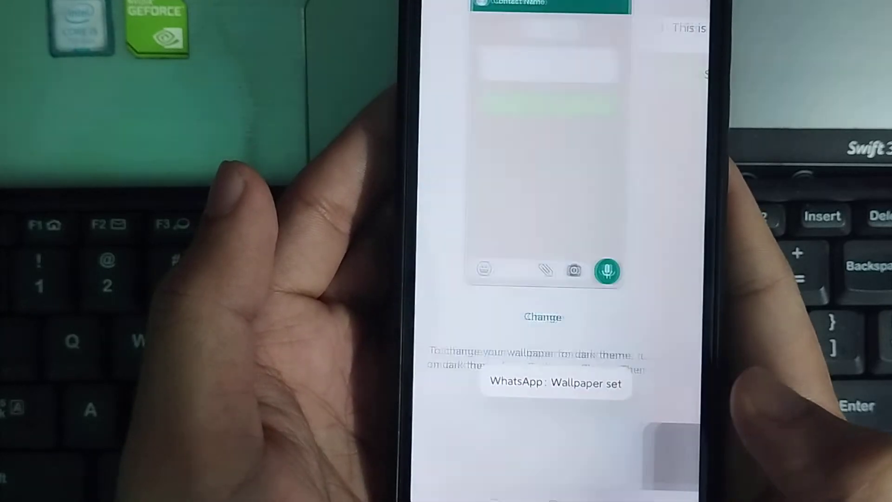